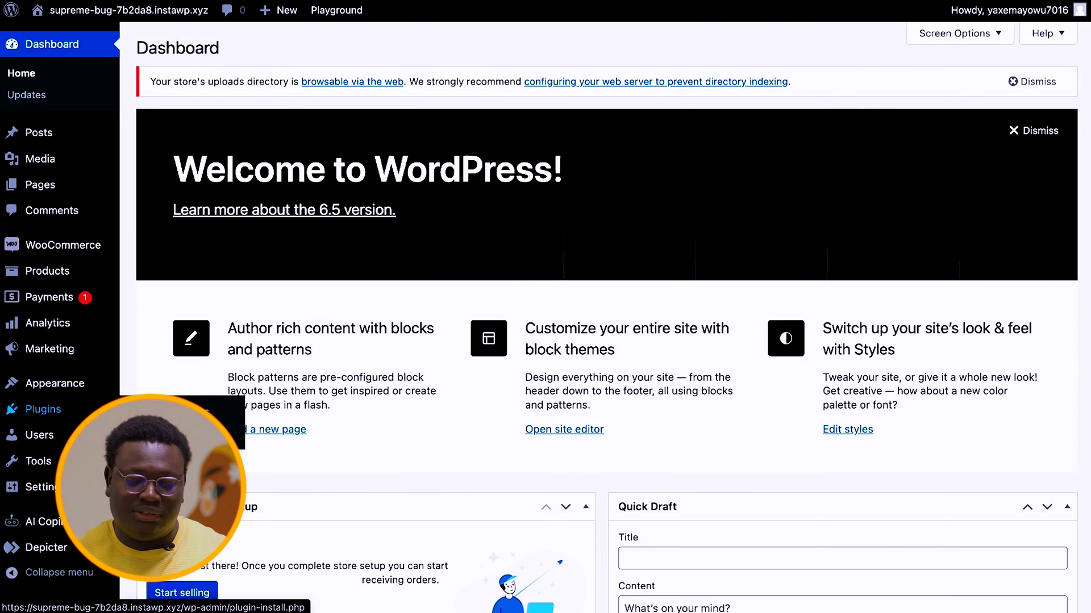
- Search the Add New Plugin page for 'Flutterwave WooCommerce' and install it
{"action": "left_click", "coordinate": [38, 409]}
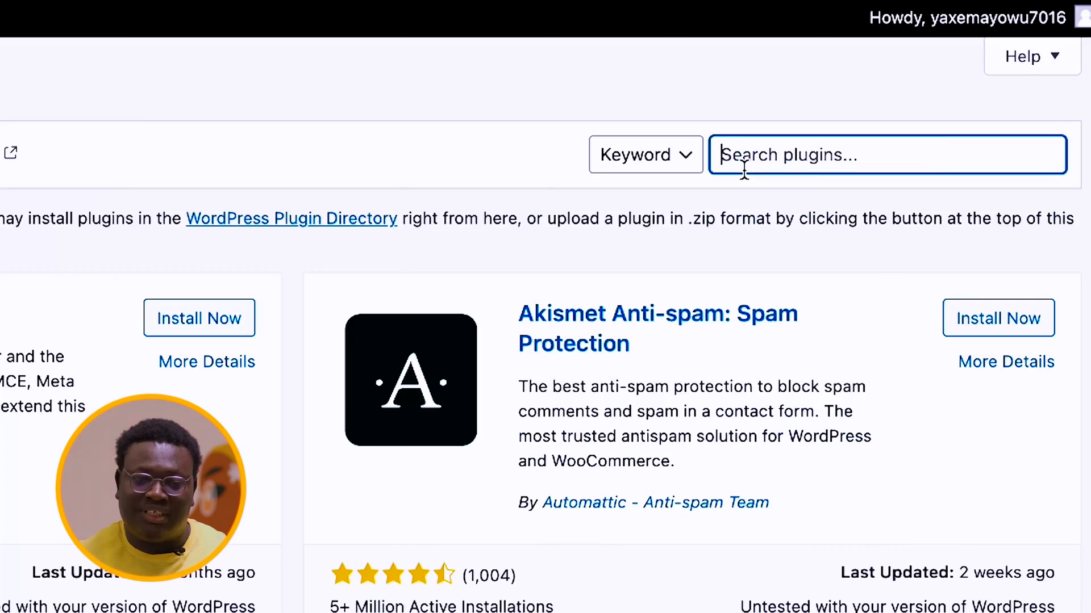
{"action": "type", "text": "Flutterwave WooCommerce"}
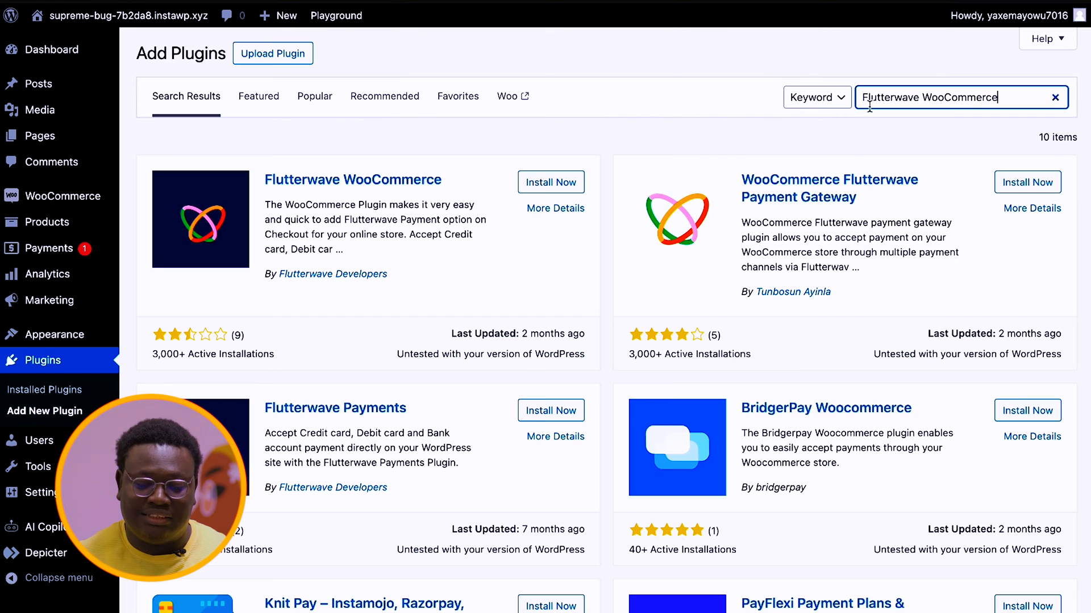
{"action": "left_click", "coordinate": [549, 182]}
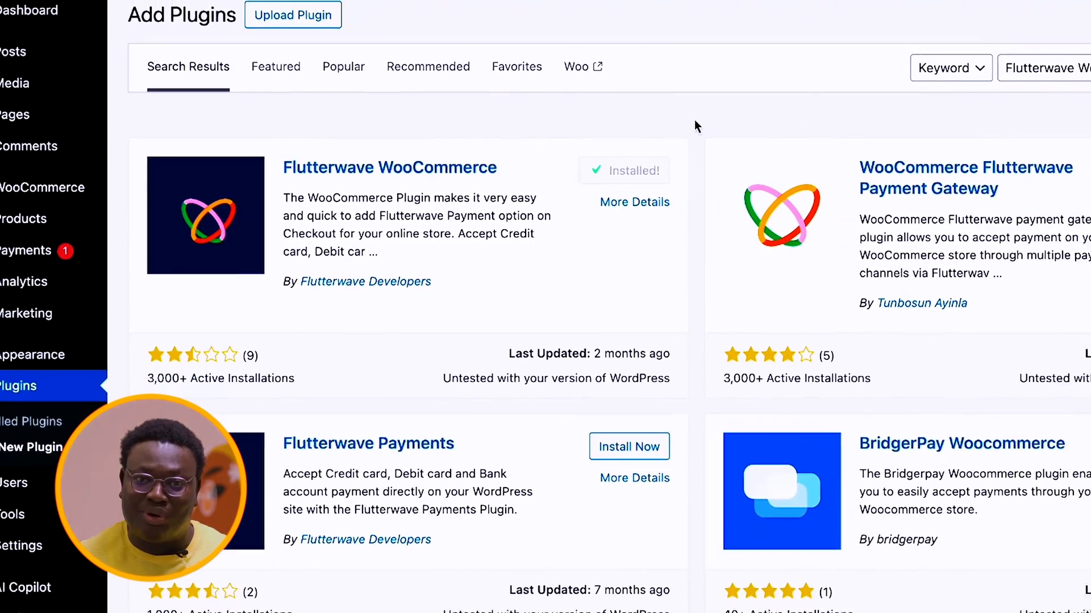
{"action": "left_click", "coordinate": [624, 169]}
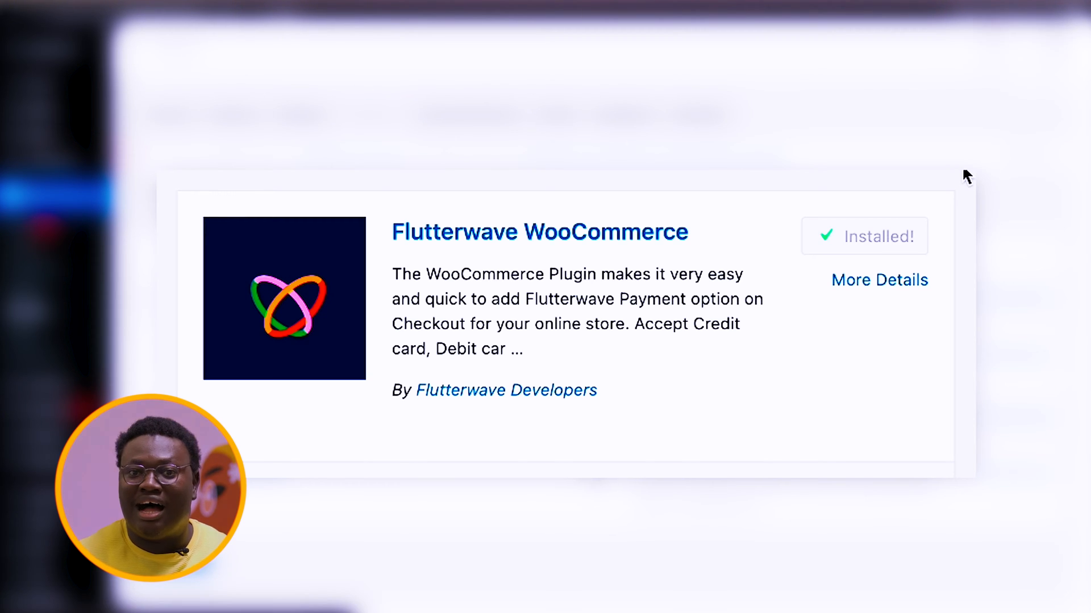
- Activate the newly installed Flutterwave WooCommerce plugin
{"action": "left_click", "coordinate": [864, 236]}
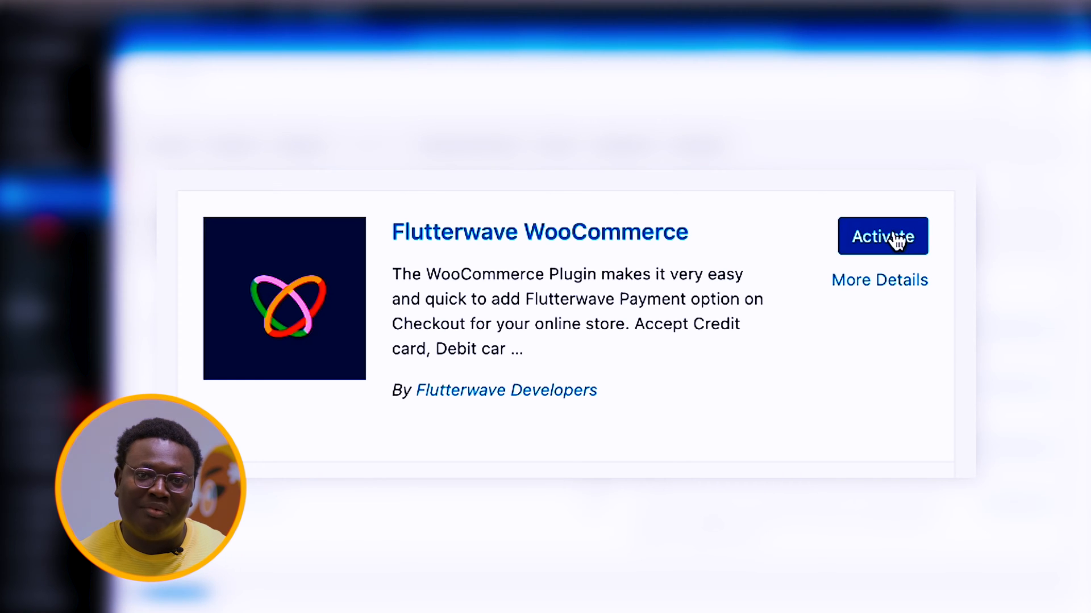
{"action": "left_click", "coordinate": [881, 236]}
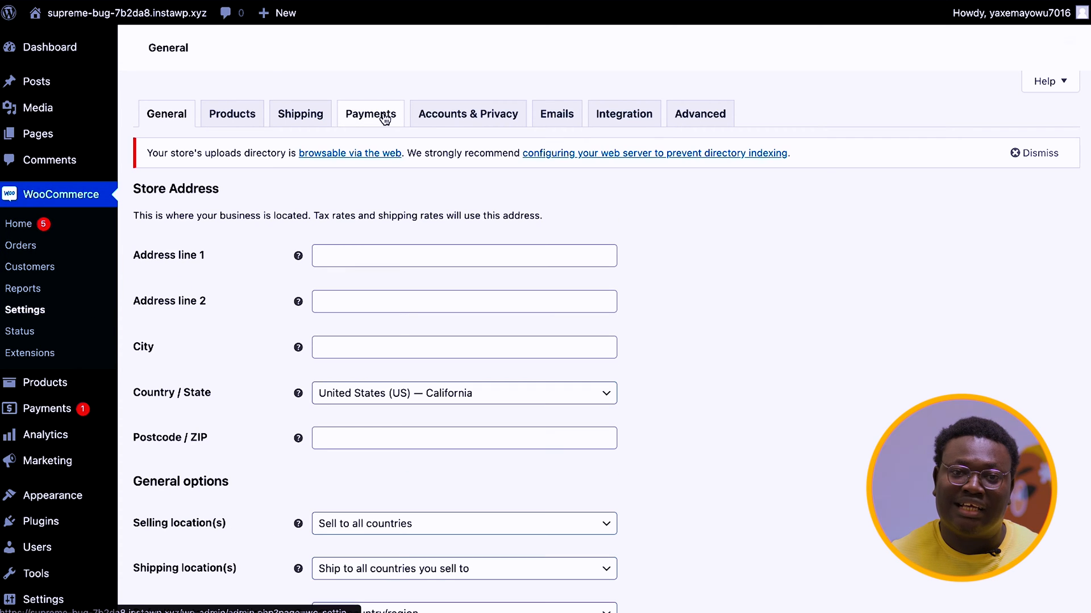
- Enable Flutterwave under WooCommerce Payments and finish its set up
{"action": "left_click", "coordinate": [371, 113]}
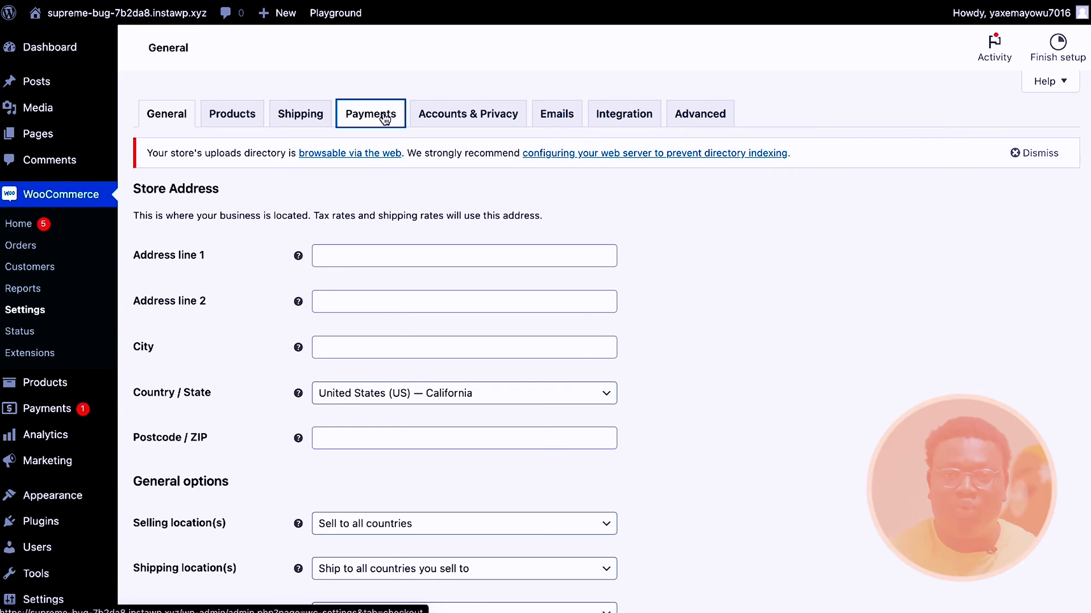
{"action": "left_click", "coordinate": [370, 114]}
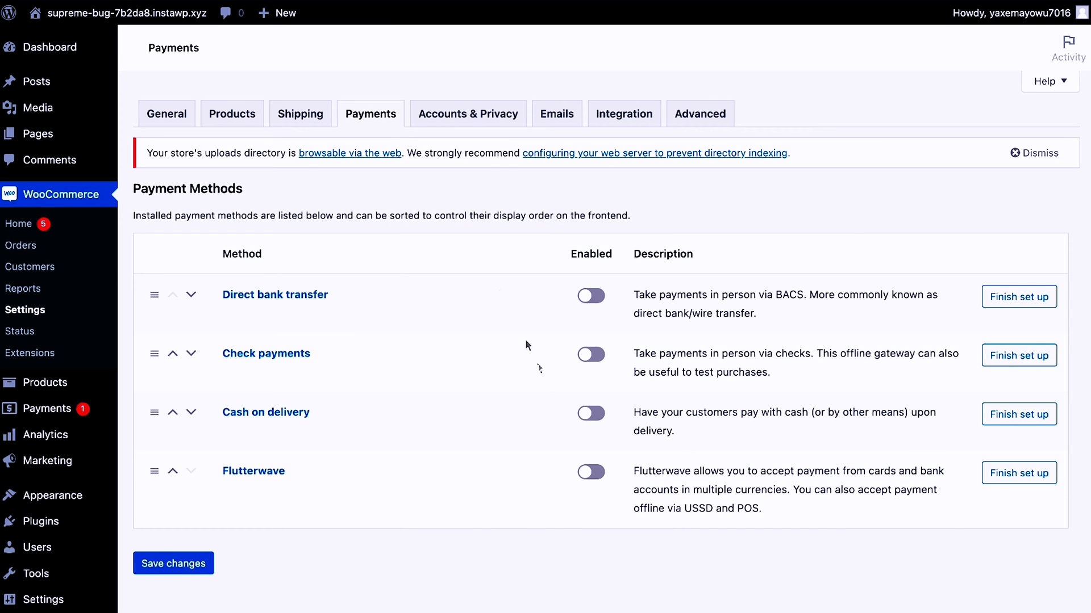
{"action": "left_click", "coordinate": [589, 473]}
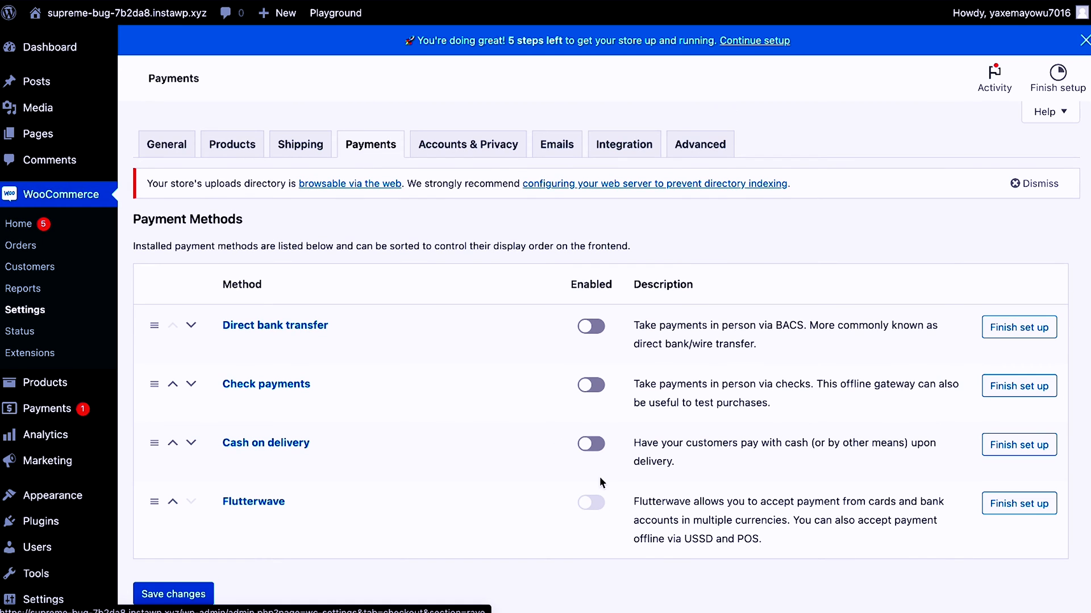
{"action": "left_click", "coordinate": [591, 502]}
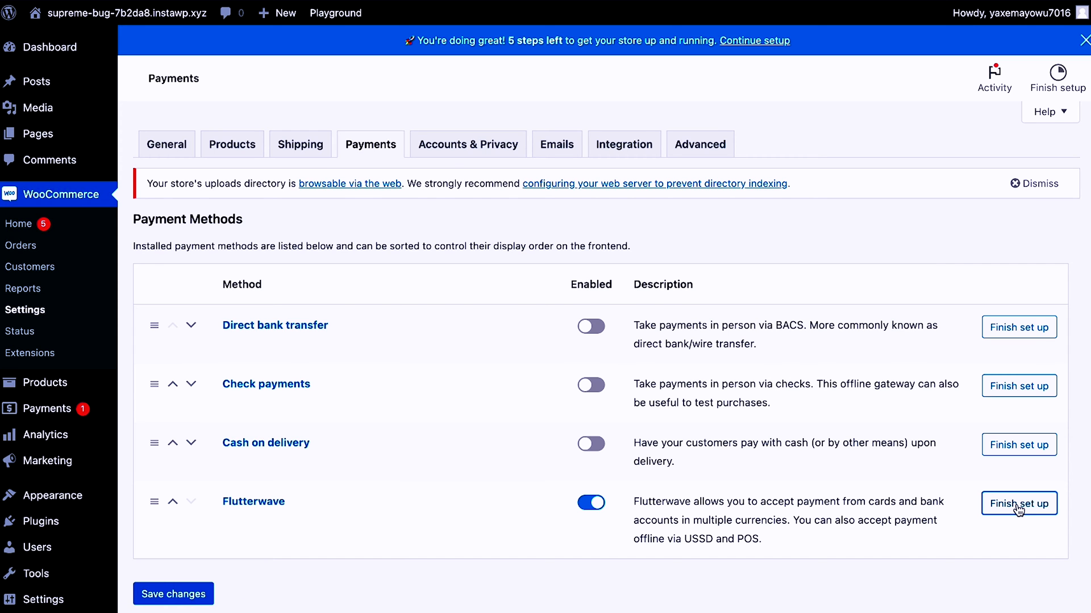
{"action": "left_click", "coordinate": [1018, 503]}
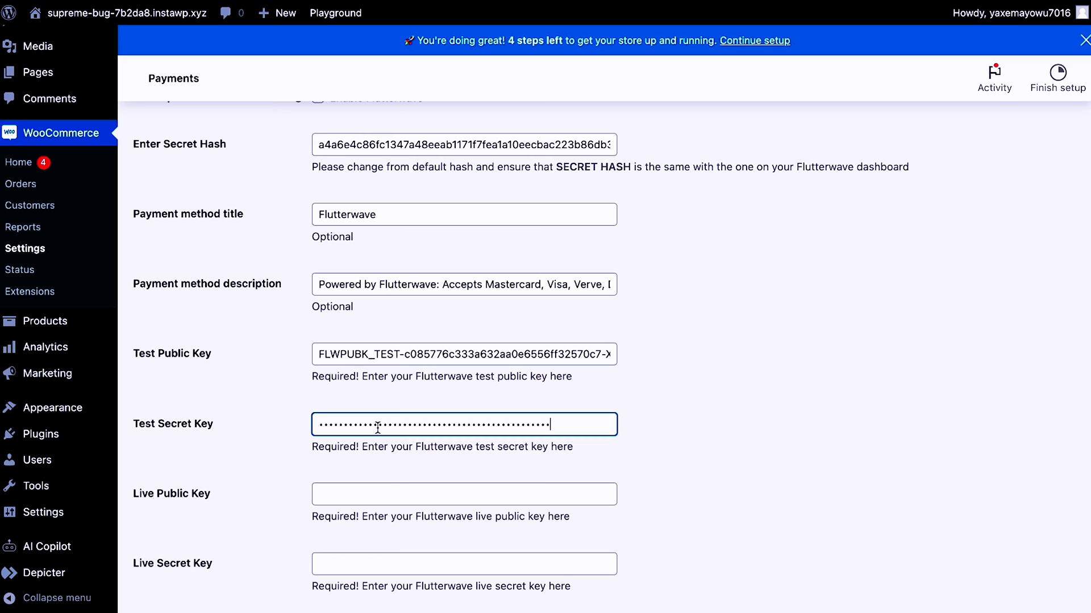
{"action": "mouse_move", "coordinate": [327, 487]}
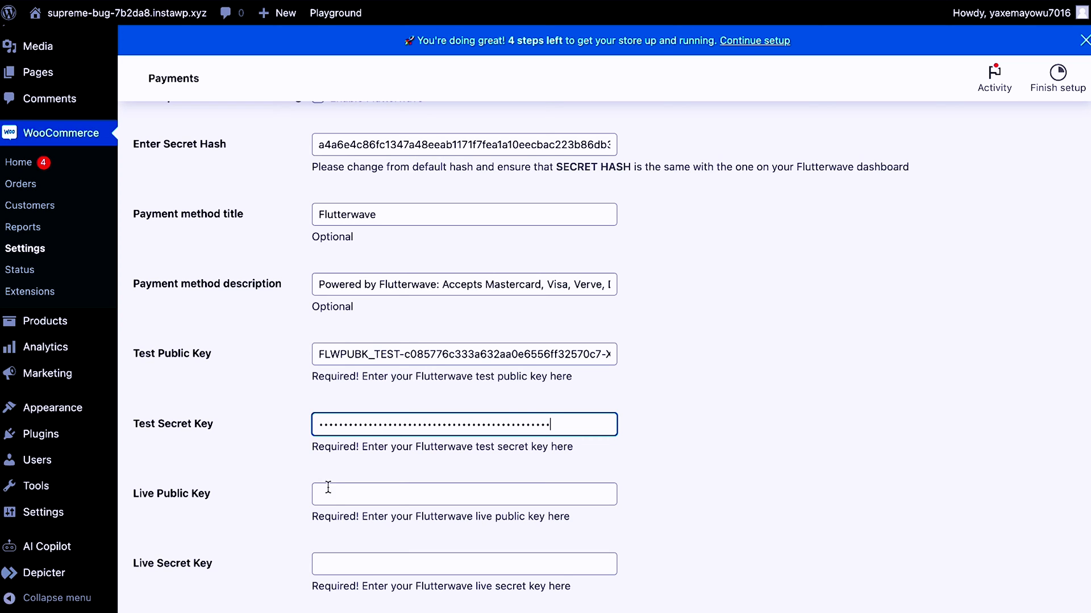
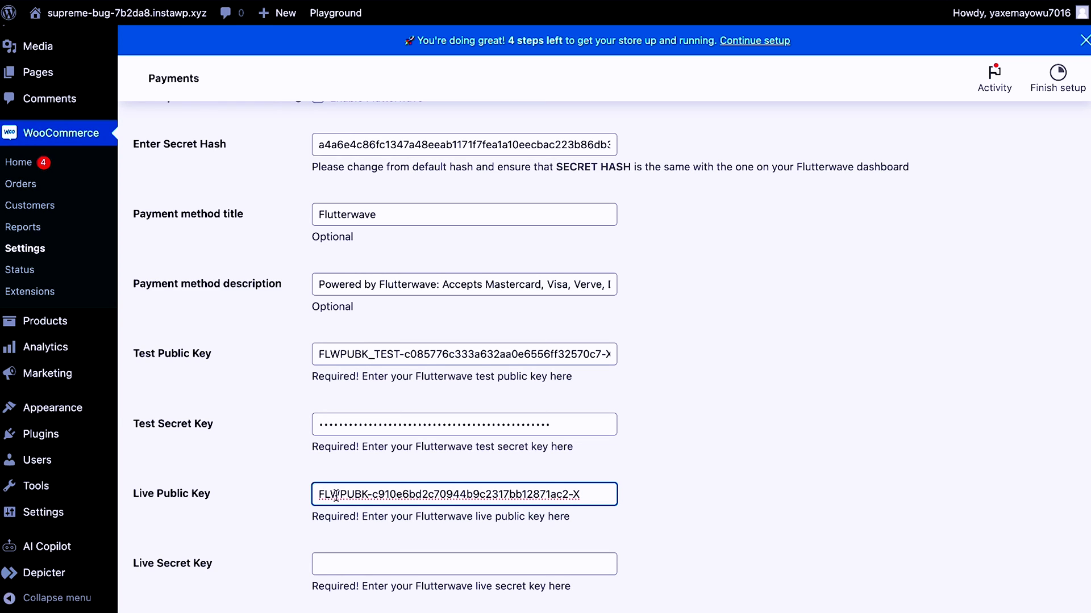
{"action": "left_click", "coordinate": [464, 564]}
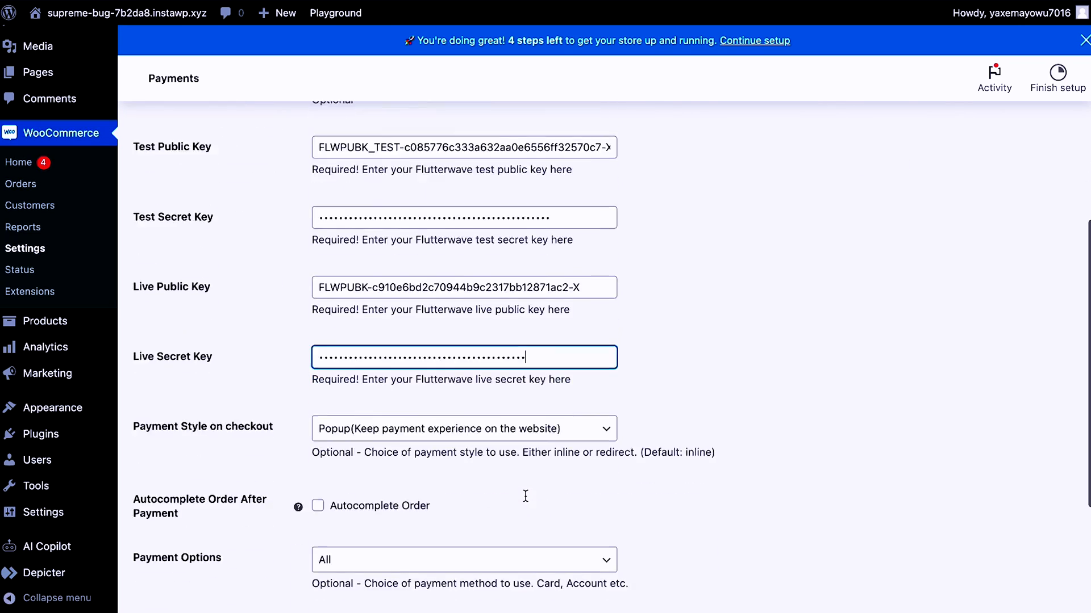
{"action": "scroll", "scroll_direction": "down", "scroll_amount": 3}
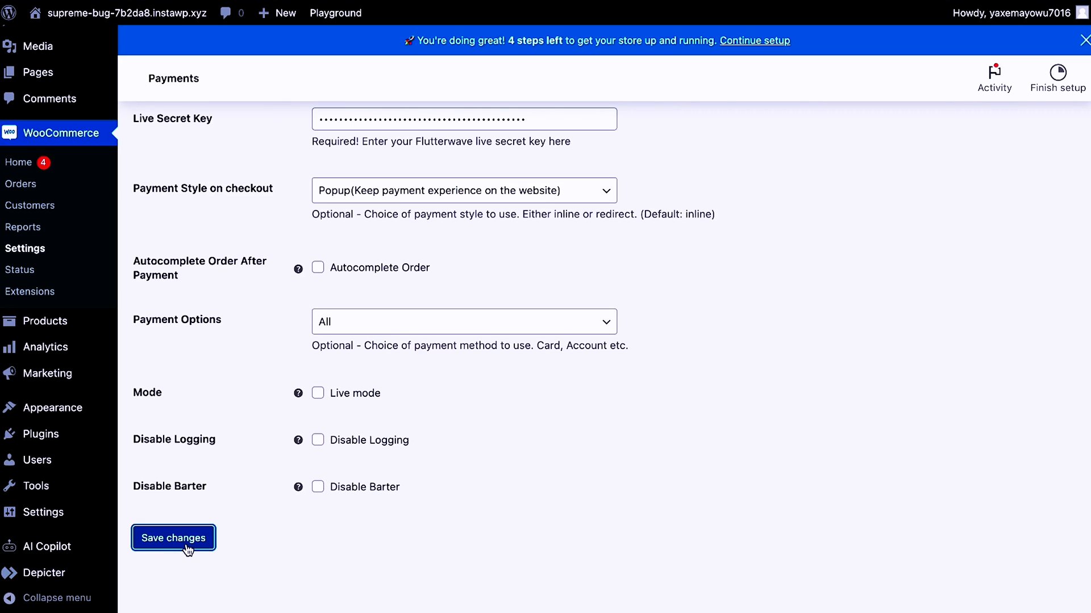
{"action": "left_click", "coordinate": [173, 538]}
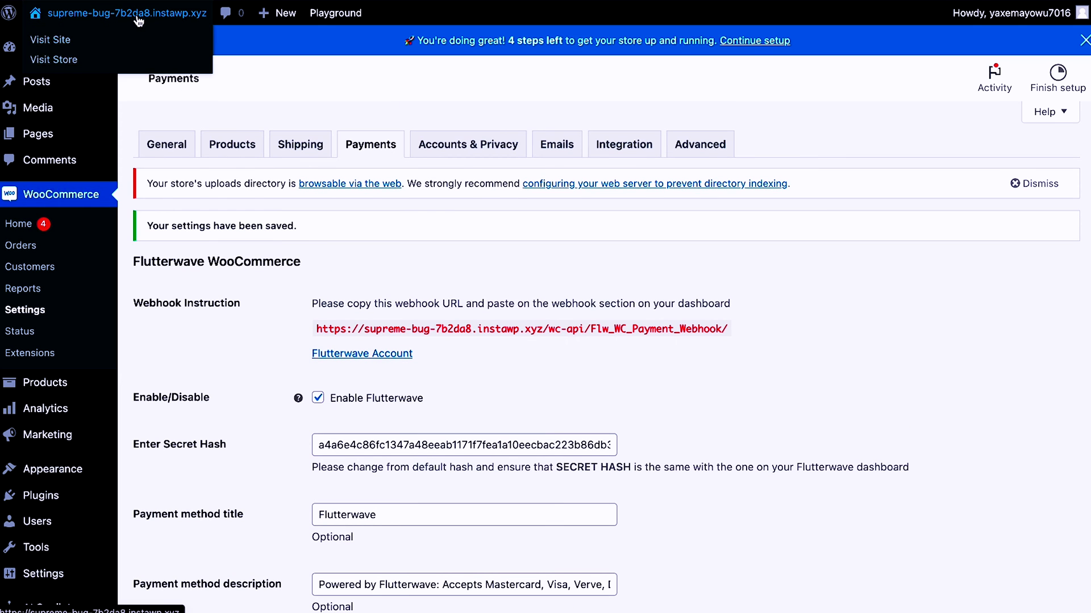
{"action": "mouse_move", "coordinate": [54, 59]}
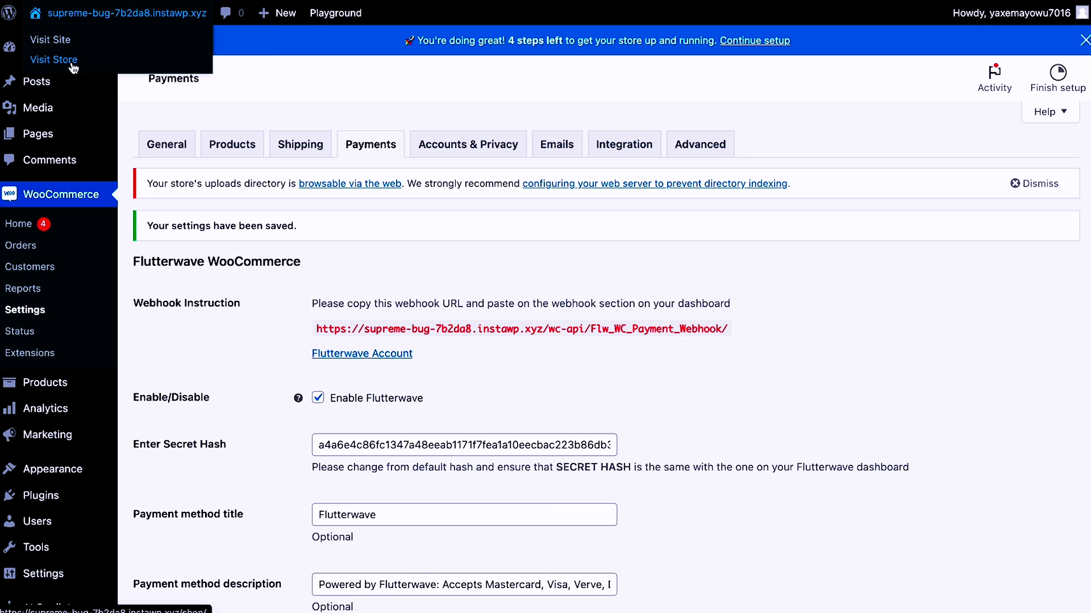
- Add An Awesome Service to the cart from the shop page
{"action": "left_click", "coordinate": [53, 59]}
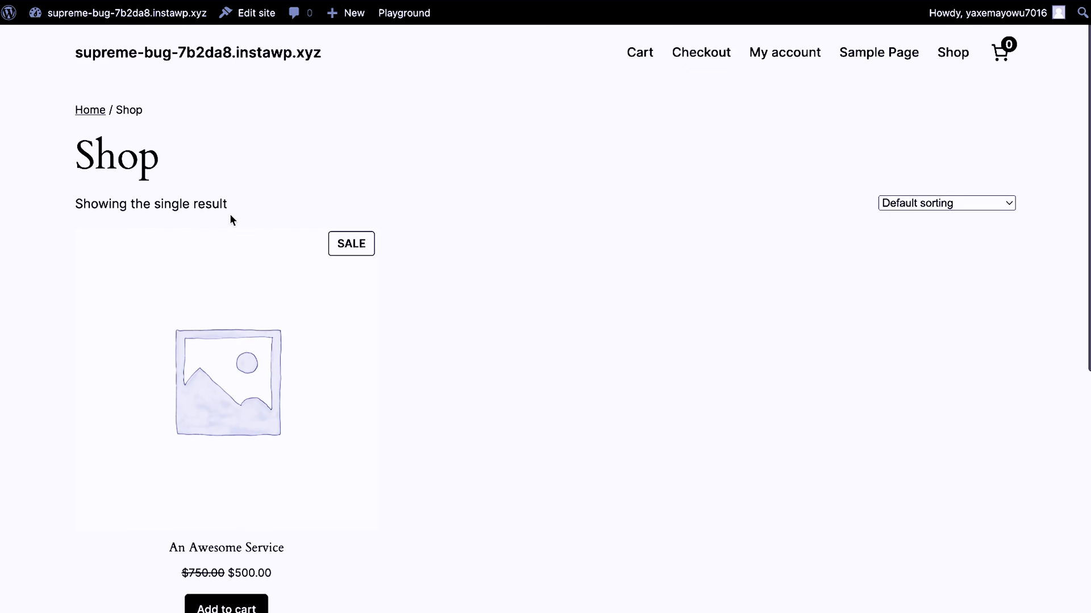
{"action": "left_click", "coordinate": [226, 606]}
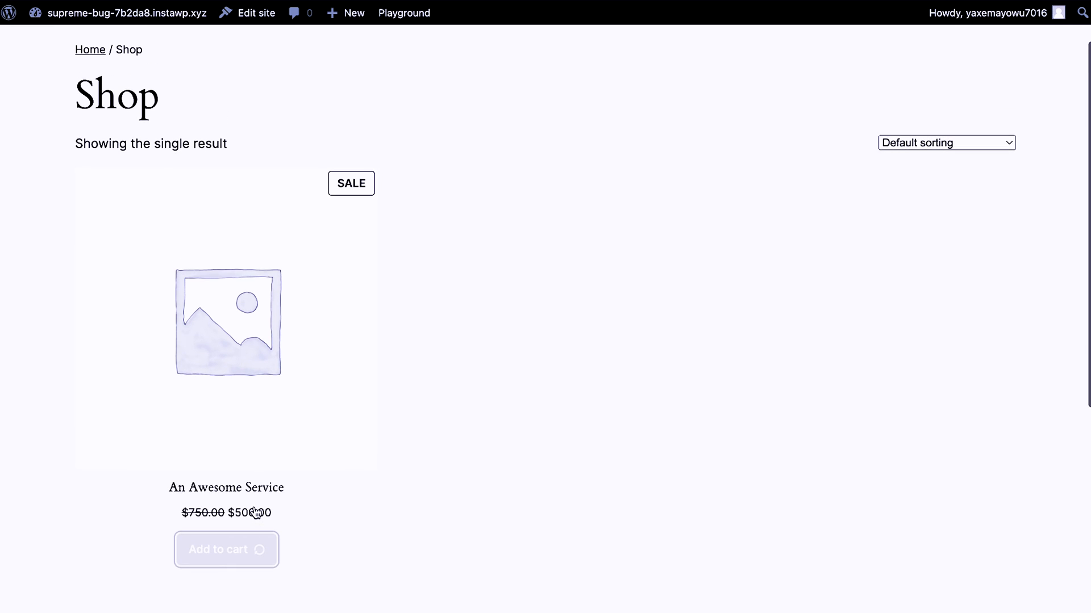
{"action": "left_click", "coordinate": [226, 549]}
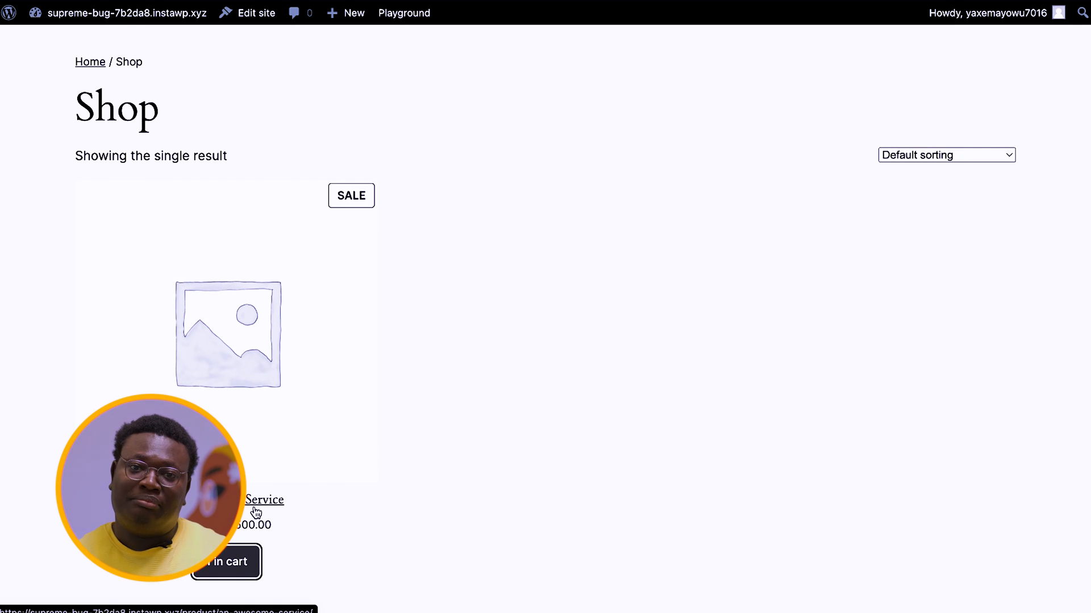
{"action": "left_click", "coordinate": [226, 563]}
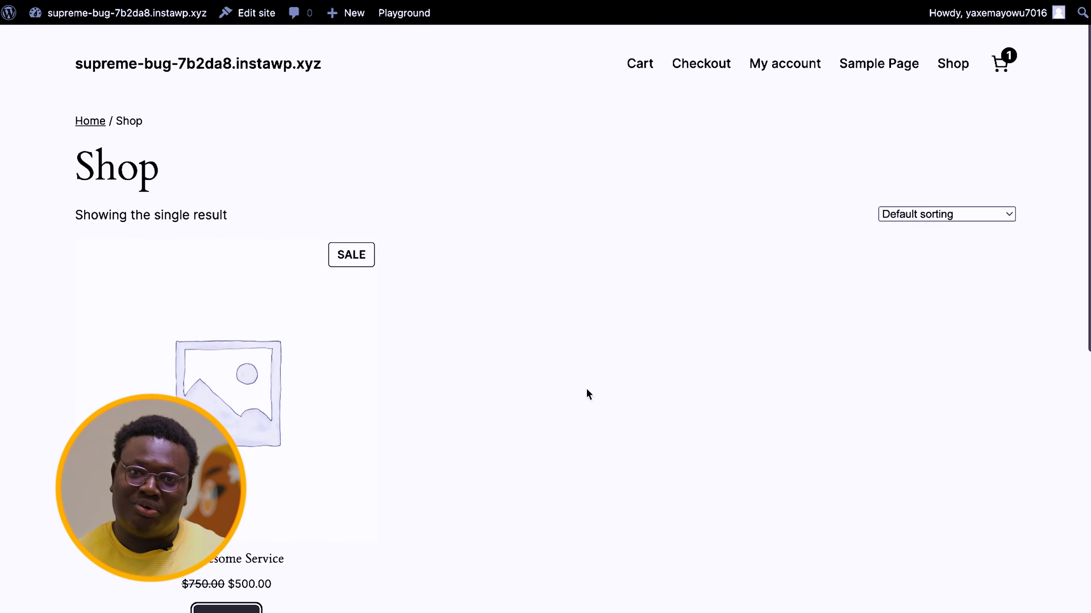
- View the full cart with the $500.00 item and proceed to checkout
{"action": "left_click", "coordinate": [1000, 64]}
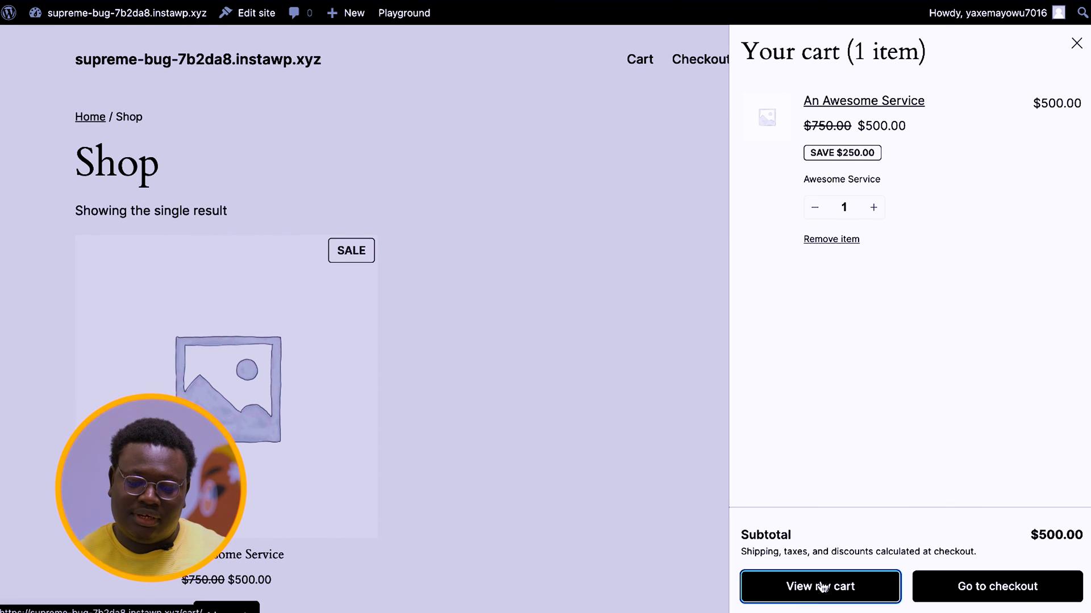
{"action": "left_click", "coordinate": [820, 586]}
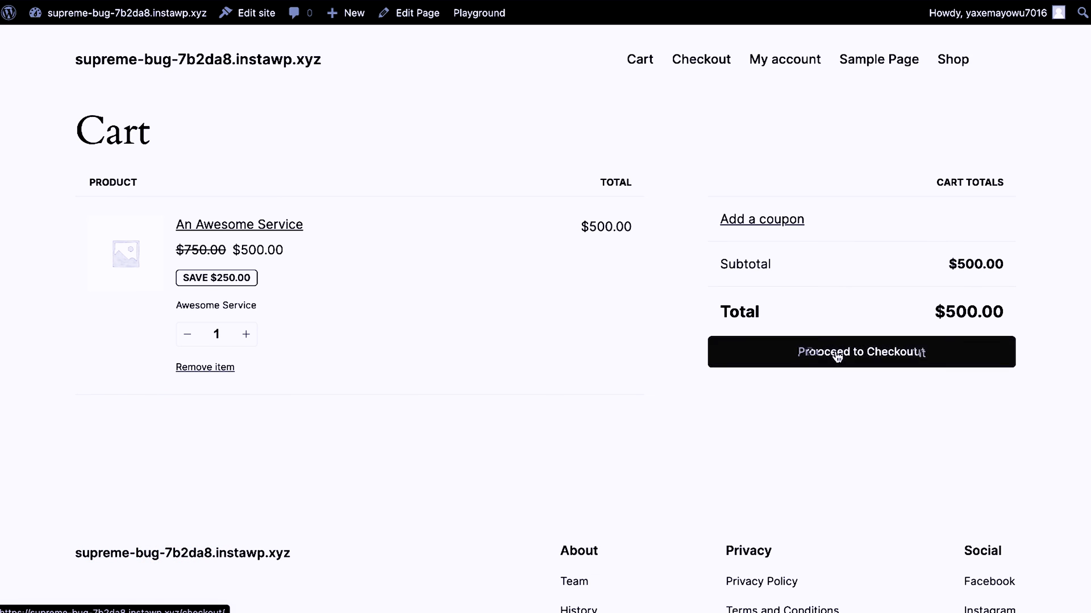
{"action": "left_click", "coordinate": [860, 352]}
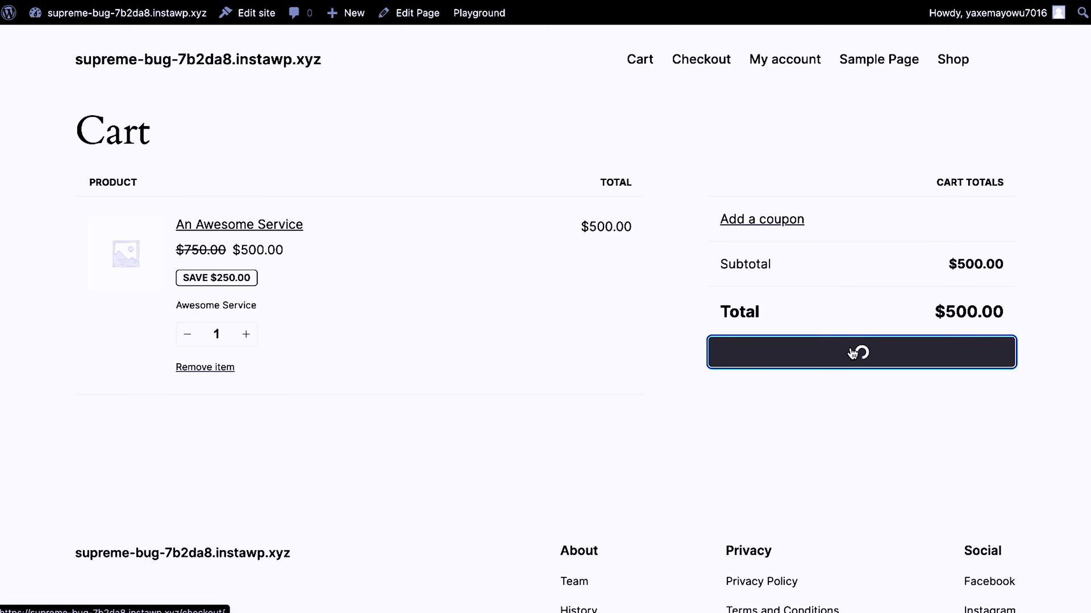
{"action": "left_click", "coordinate": [861, 352]}
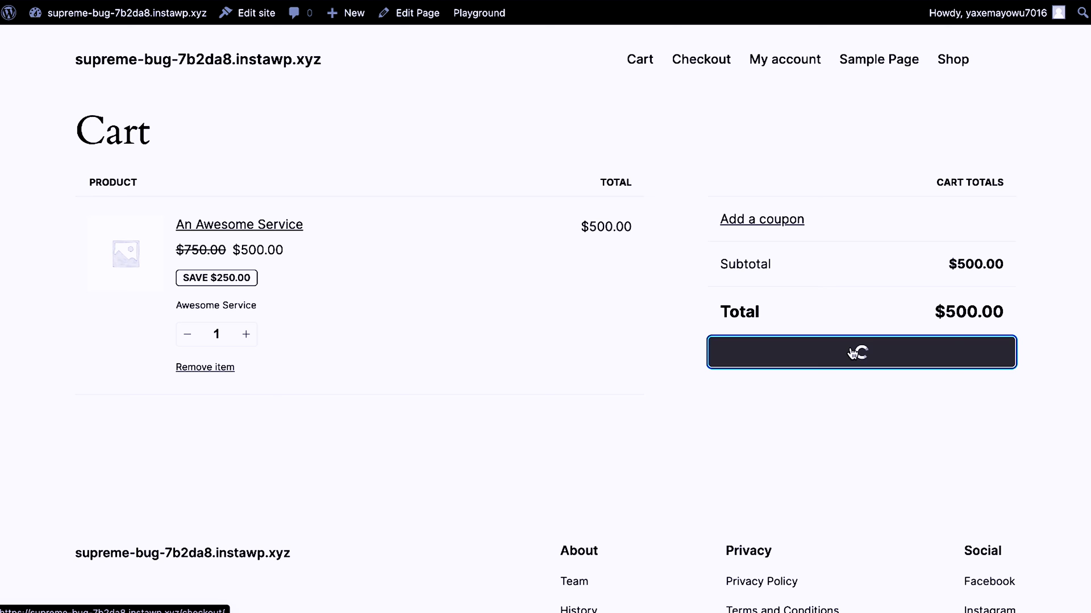
- Place the checkout order with Flutterwave as payment and proceed to Flutterwave
{"action": "left_click", "coordinate": [860, 353]}
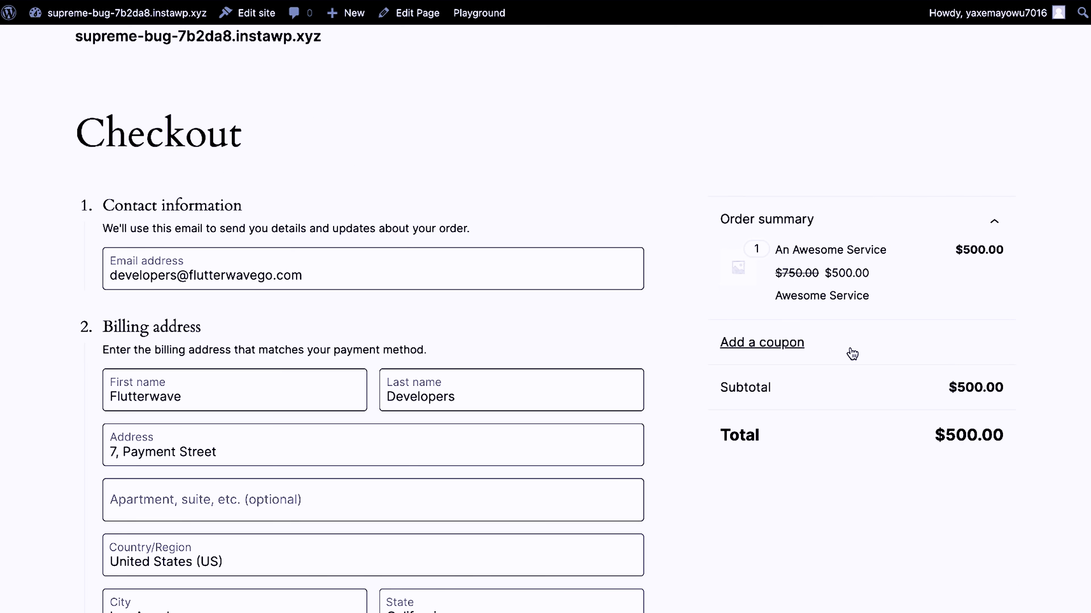
{"action": "scroll", "scroll_direction": "down", "scroll_amount": 3}
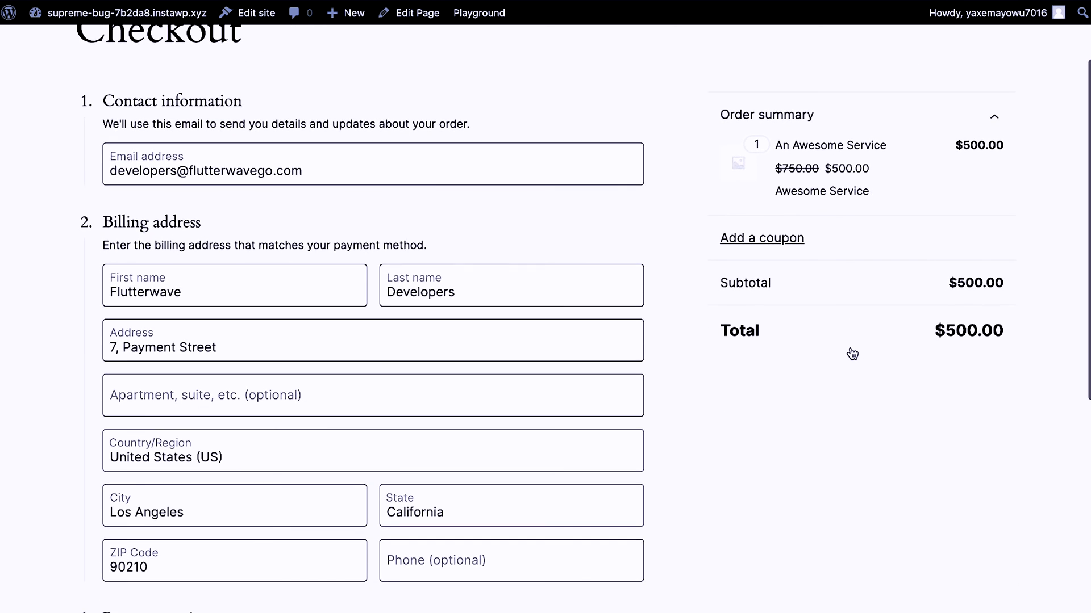
{"action": "scroll", "scroll_direction": "down", "scroll_amount": 3}
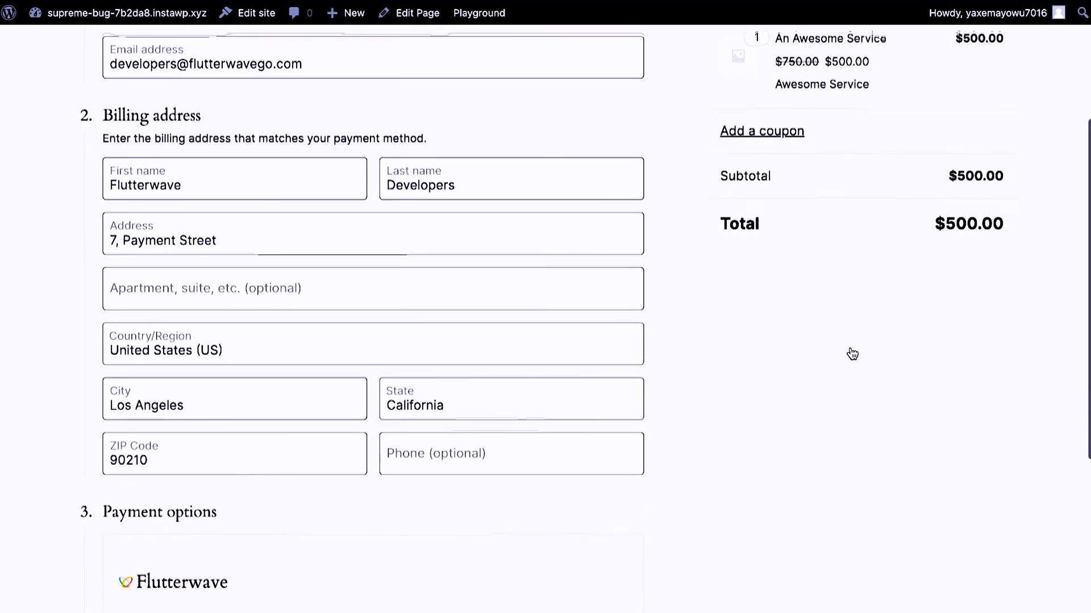
{"action": "scroll", "scroll_direction": "down", "scroll_amount": 3}
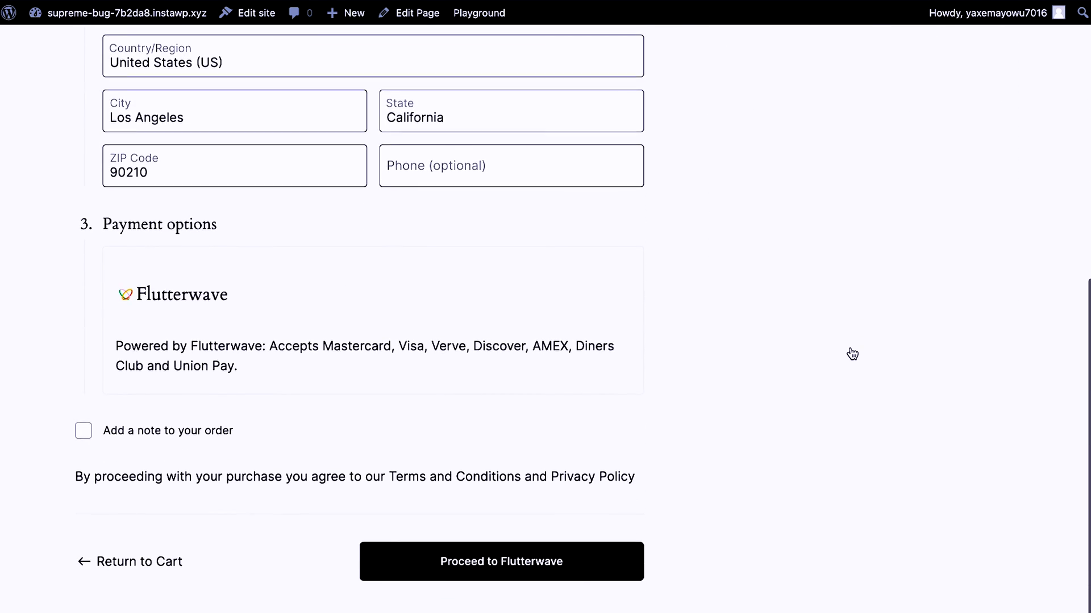
{"action": "left_click", "coordinate": [501, 561]}
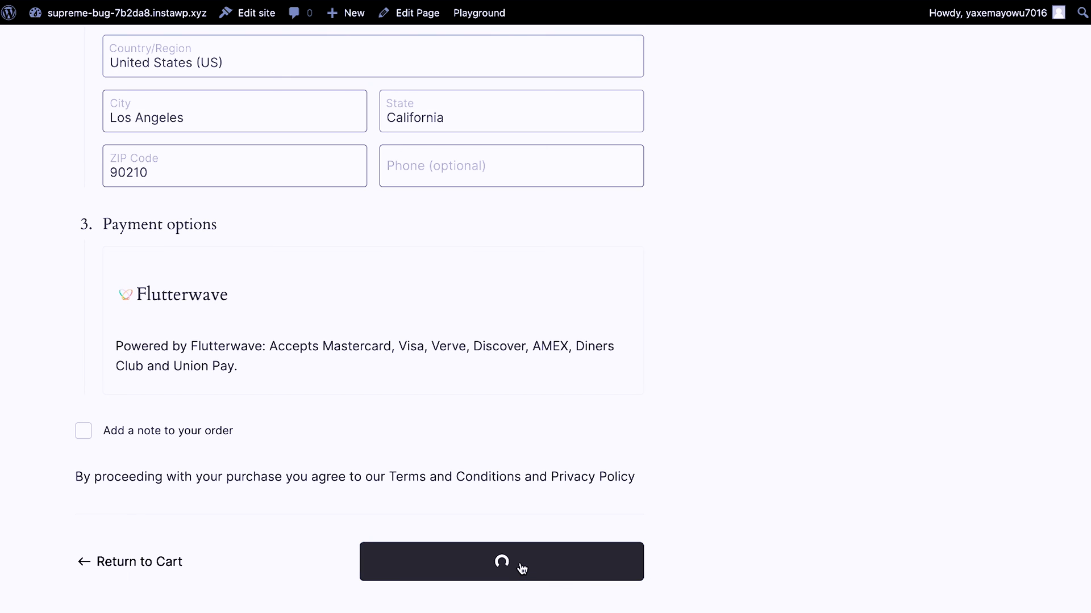
{"action": "left_click", "coordinate": [501, 562]}
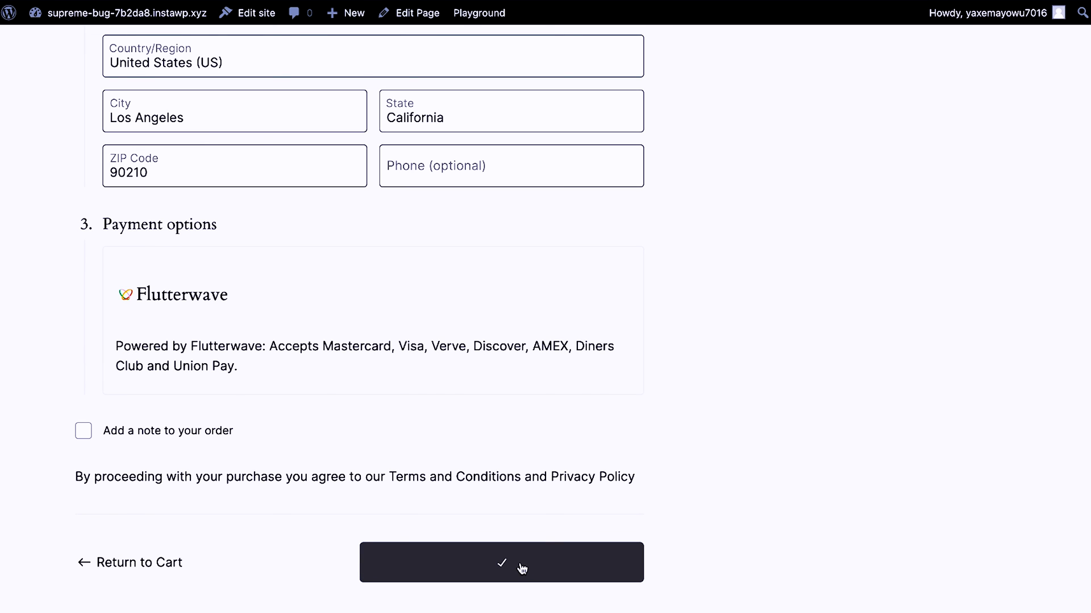
{"action": "left_click", "coordinate": [501, 562]}
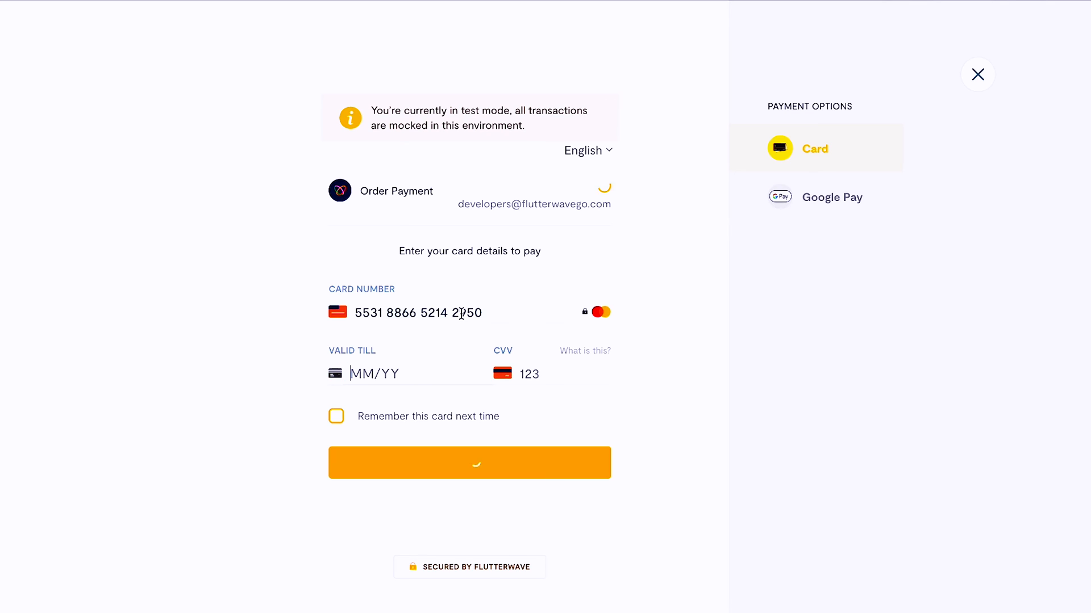
- Enter card expiry 09/32 and CVV, then pay USD 500
{"action": "type", "text": "0"}
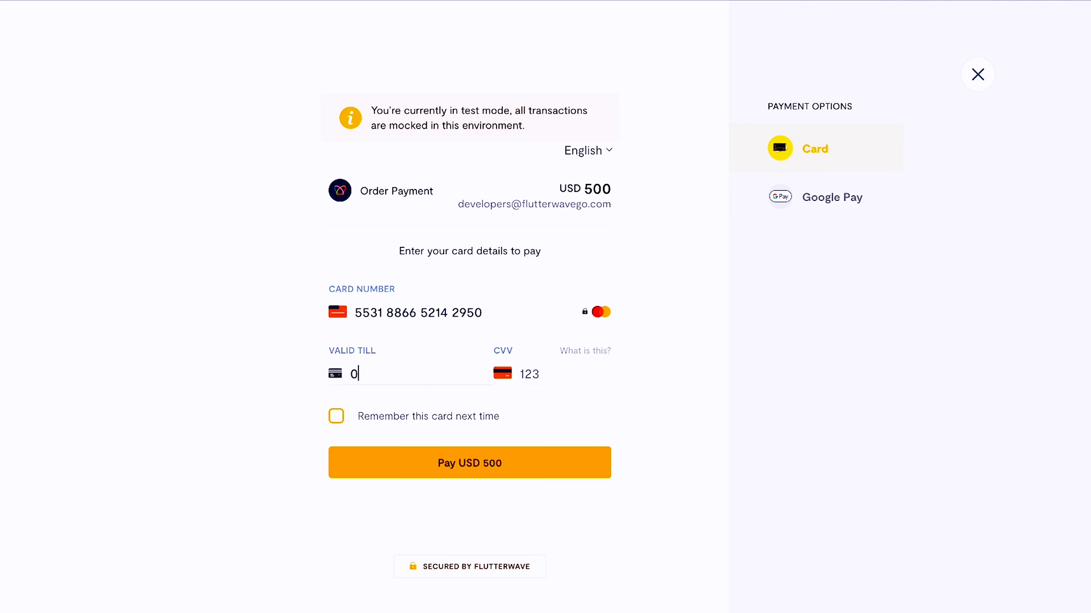
{"action": "type", "text": "9/32"}
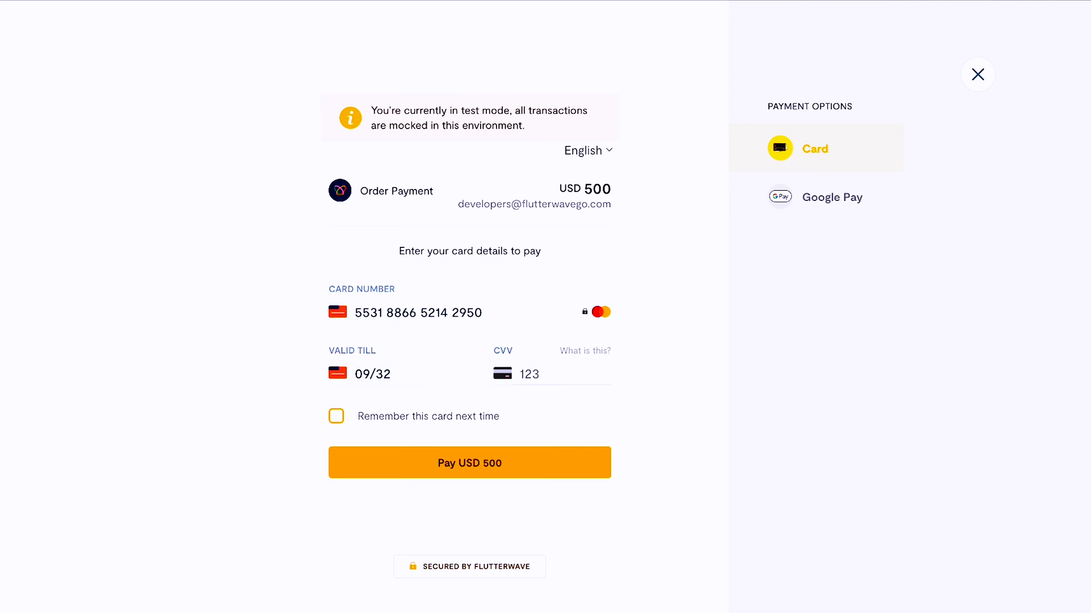
{"action": "left_click", "coordinate": [529, 373]}
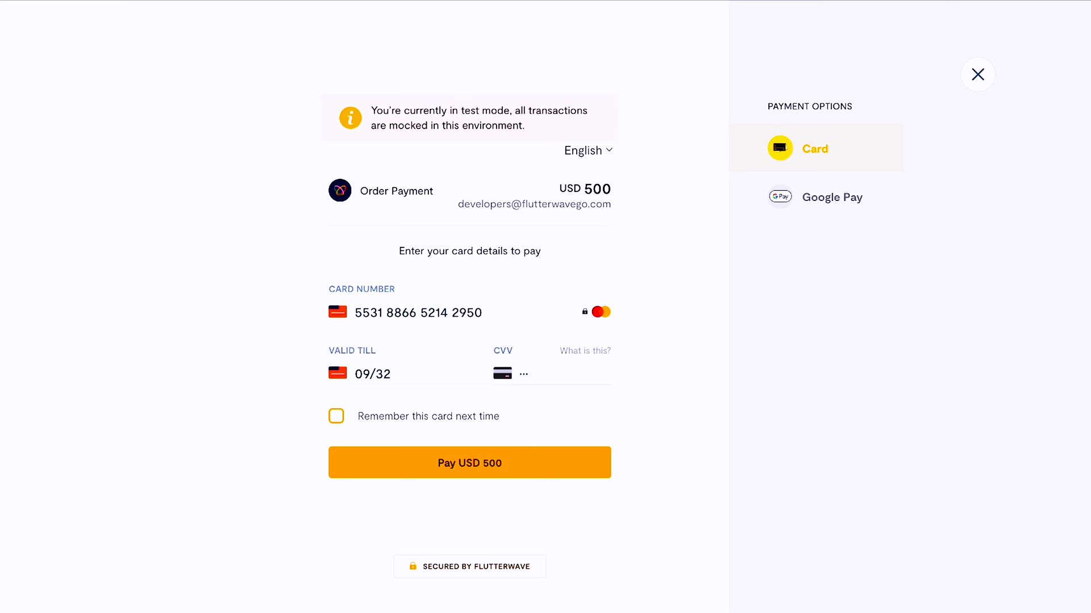
{"action": "left_click", "coordinate": [470, 462]}
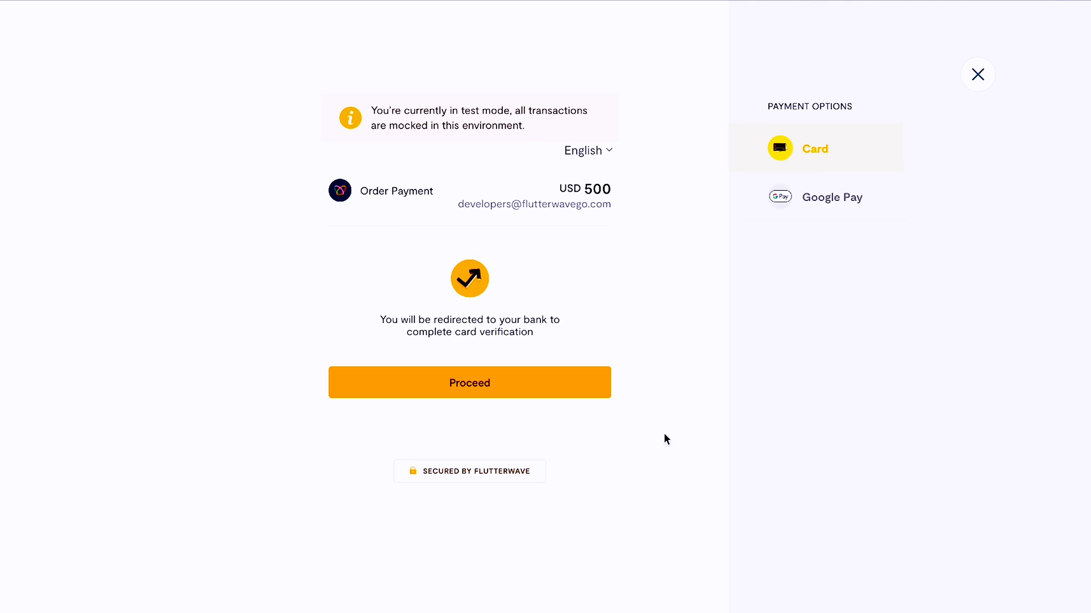
{"action": "left_click", "coordinate": [469, 383]}
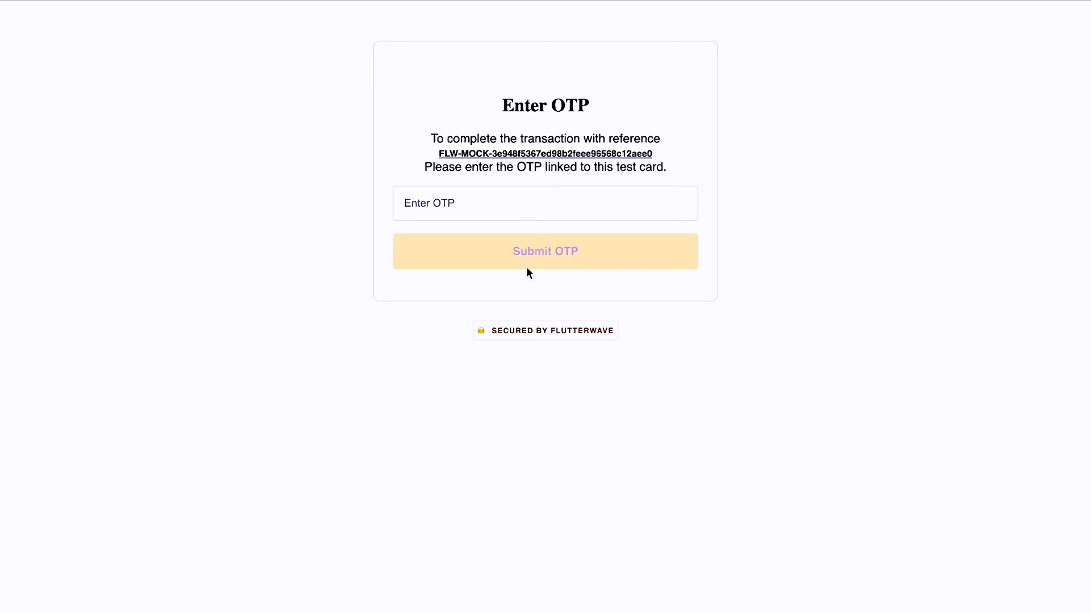
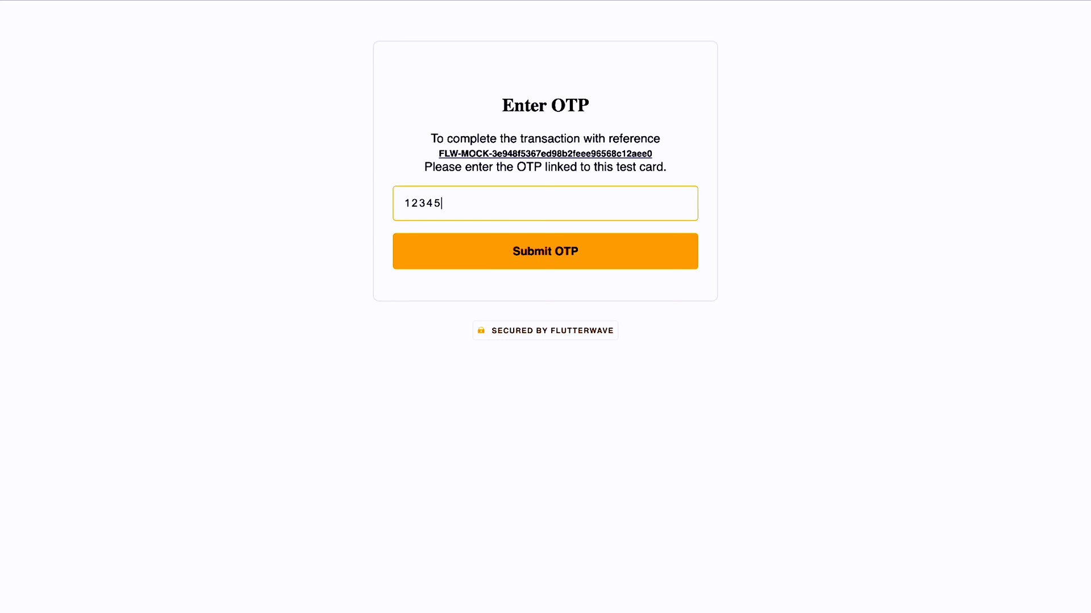
{"action": "left_click", "coordinate": [544, 251]}
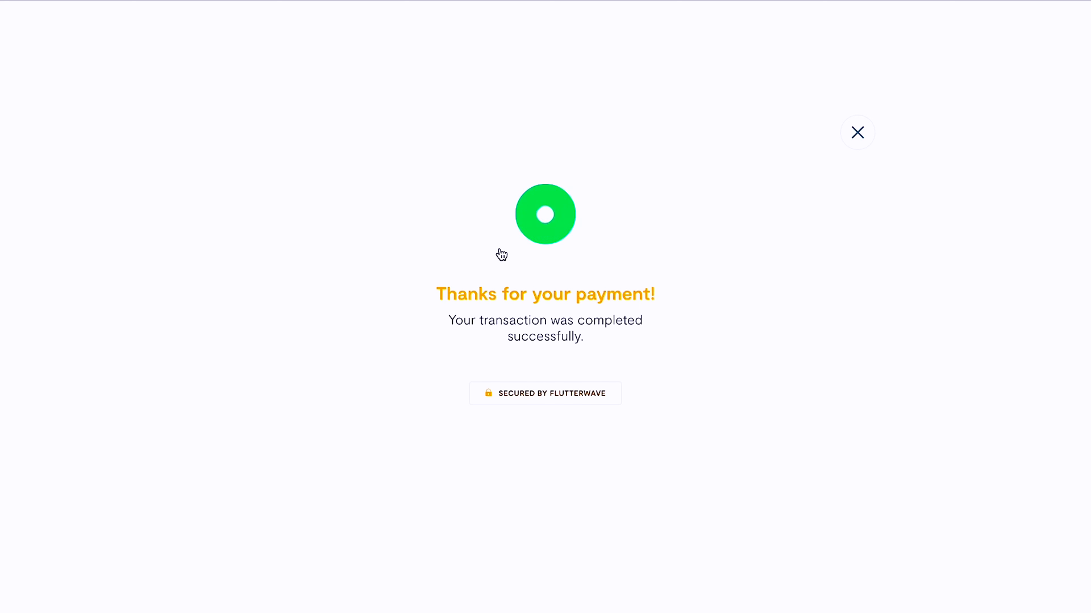
{"action": "left_click", "coordinate": [856, 132]}
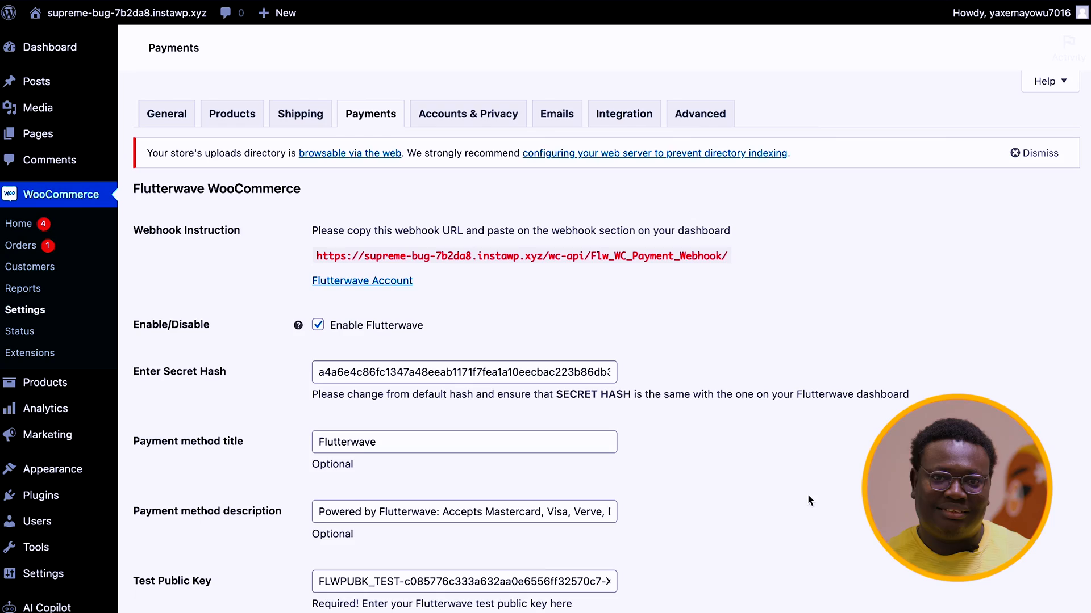
- Tick the Live mode checkbox in the Flutterwave gateway settings
{"action": "scroll", "scroll_direction": "down", "scroll_amount": 3}
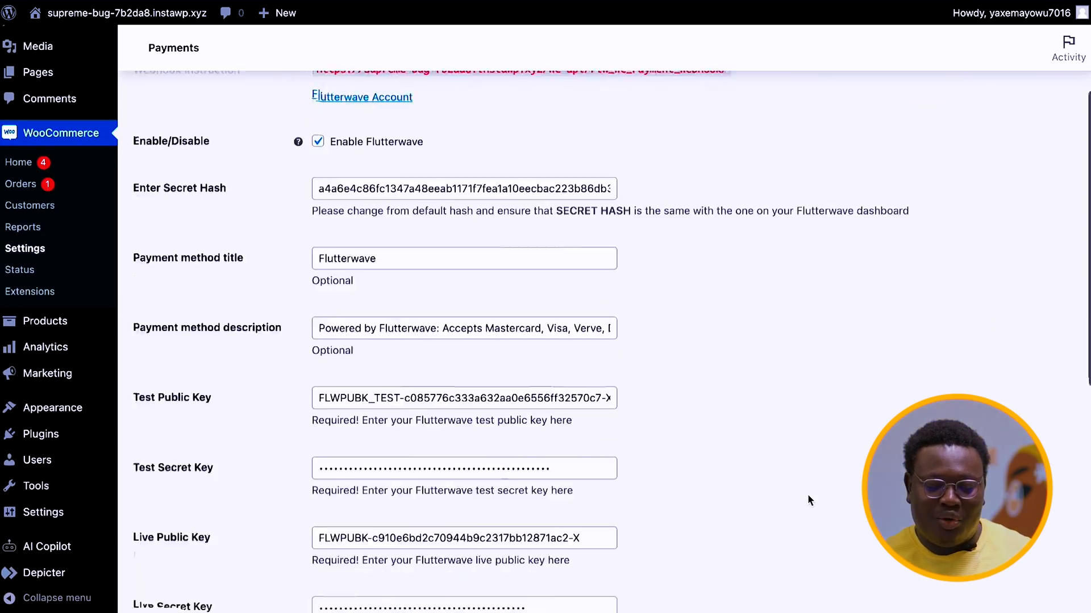
{"action": "scroll", "scroll_direction": "down", "scroll_amount": 3}
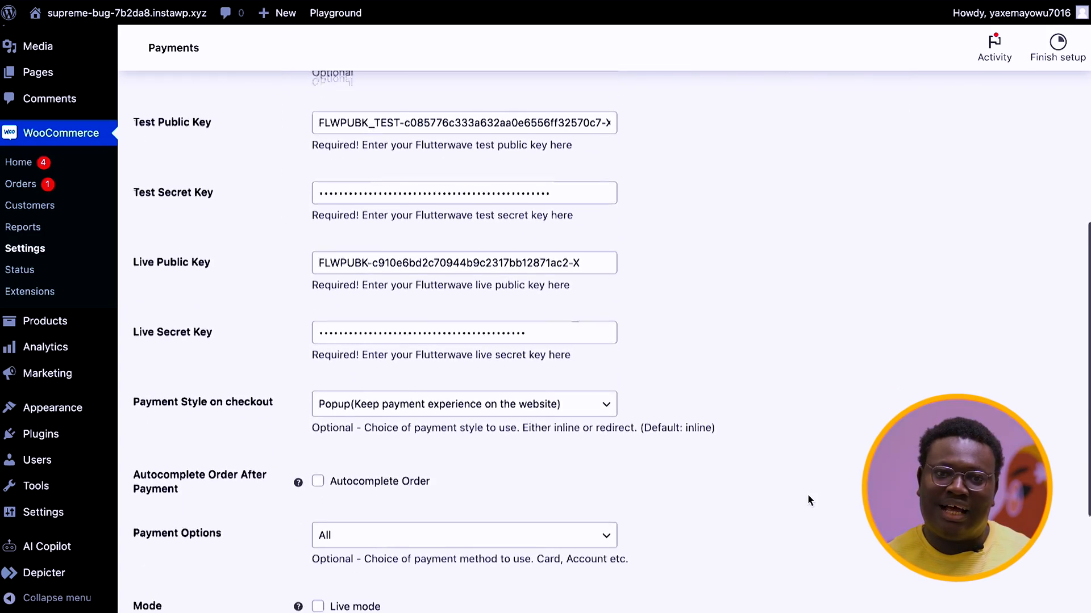
{"action": "scroll", "scroll_direction": "down", "scroll_amount": 3}
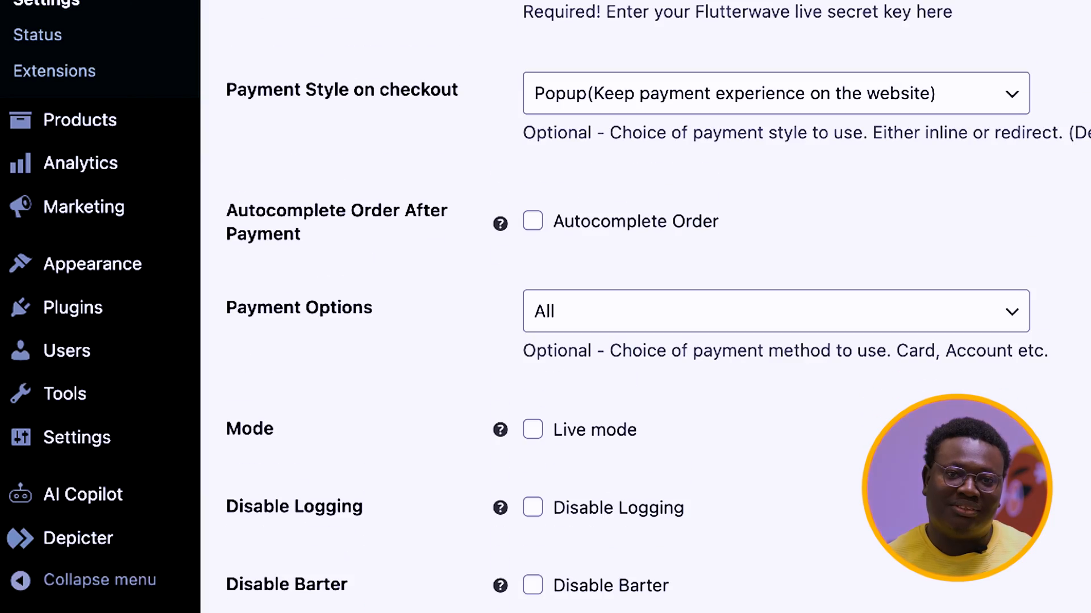
{"action": "left_click", "coordinate": [531, 429]}
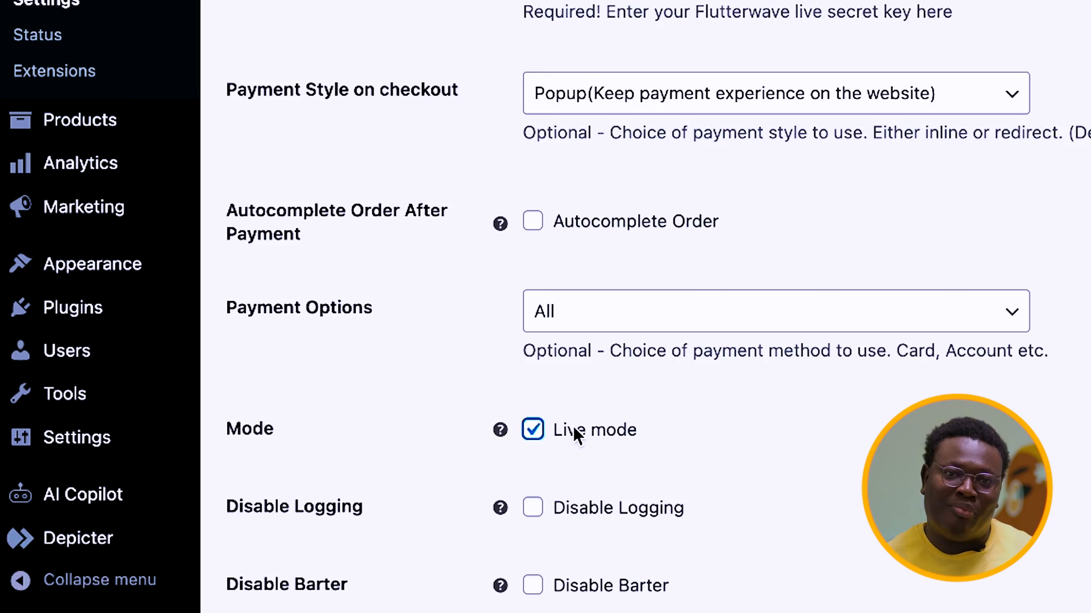
{"action": "scroll", "scroll_direction": "down", "scroll_amount": 3}
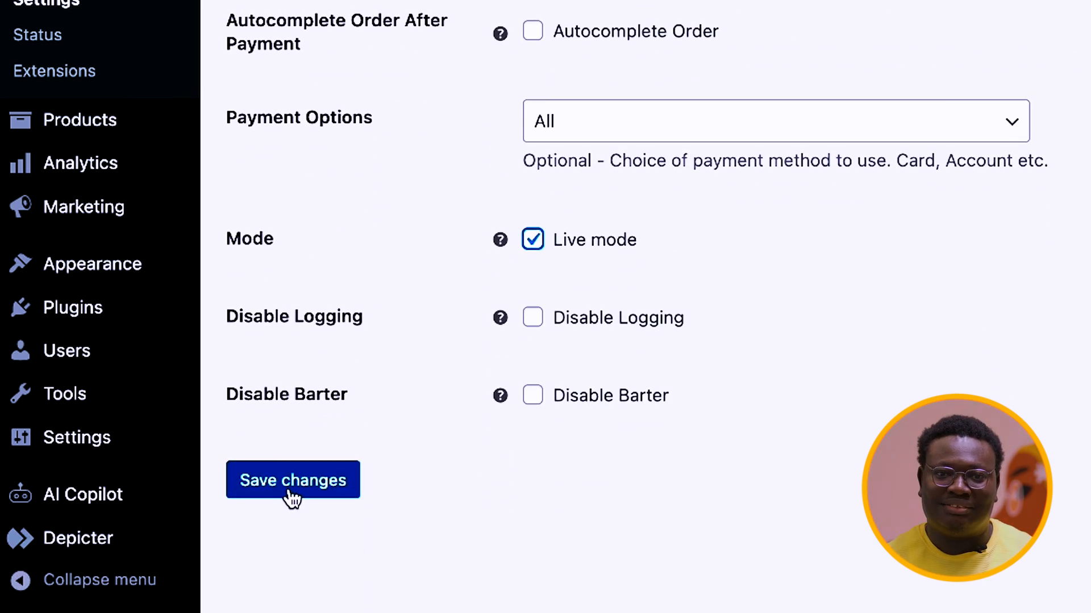